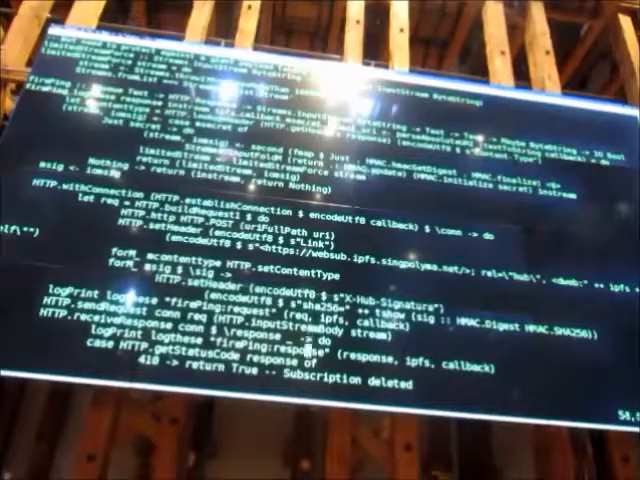
{"action": "scroll", "scroll_direction": "down", "scroll_amount": 3}
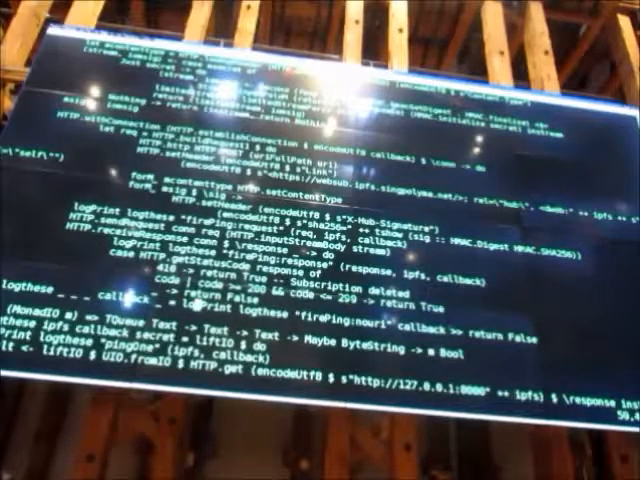
{"action": "scroll", "scroll_direction": "down", "scroll_amount": 3}
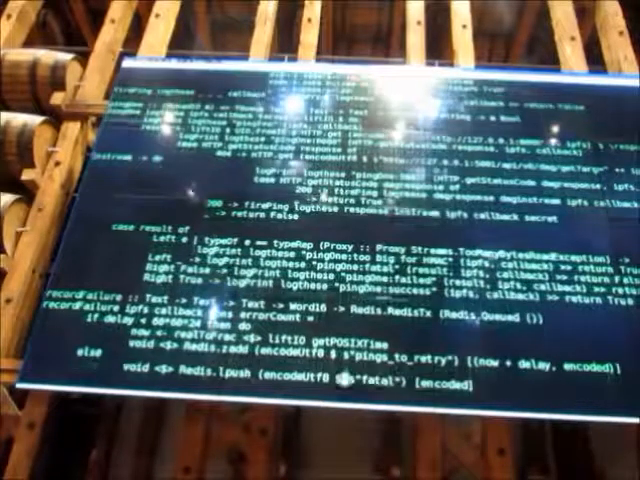
{"action": "scroll", "scroll_direction": "down", "scroll_amount": 3}
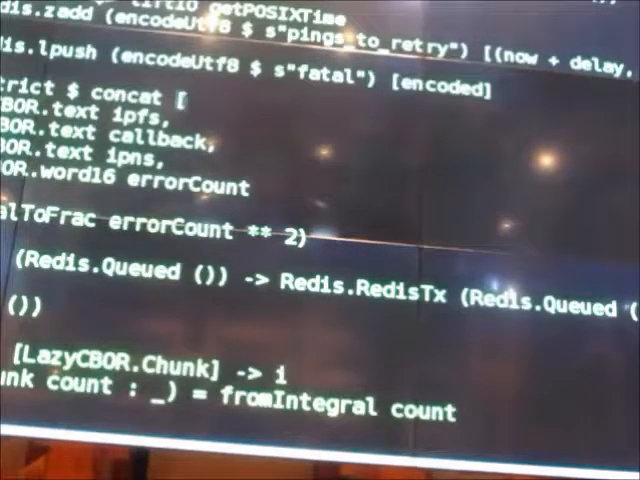
{"action": "scroll", "scroll_direction": "down", "scroll_amount": 3}
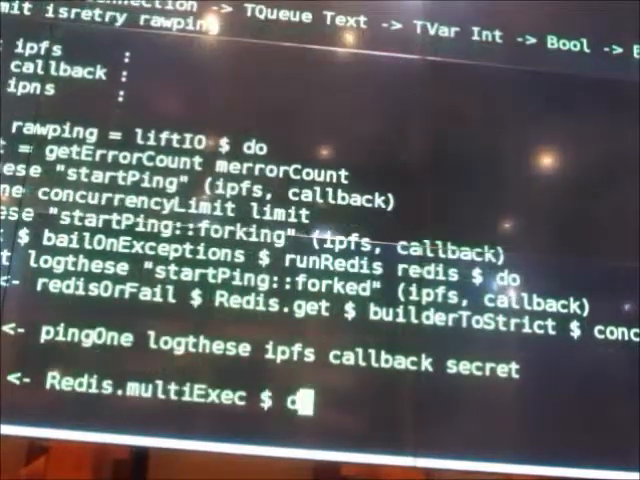
{"action": "scroll", "scroll_direction": "down", "scroll_amount": 3}
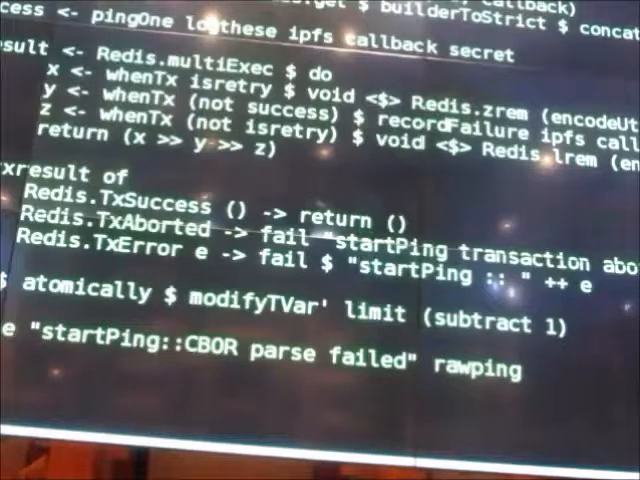